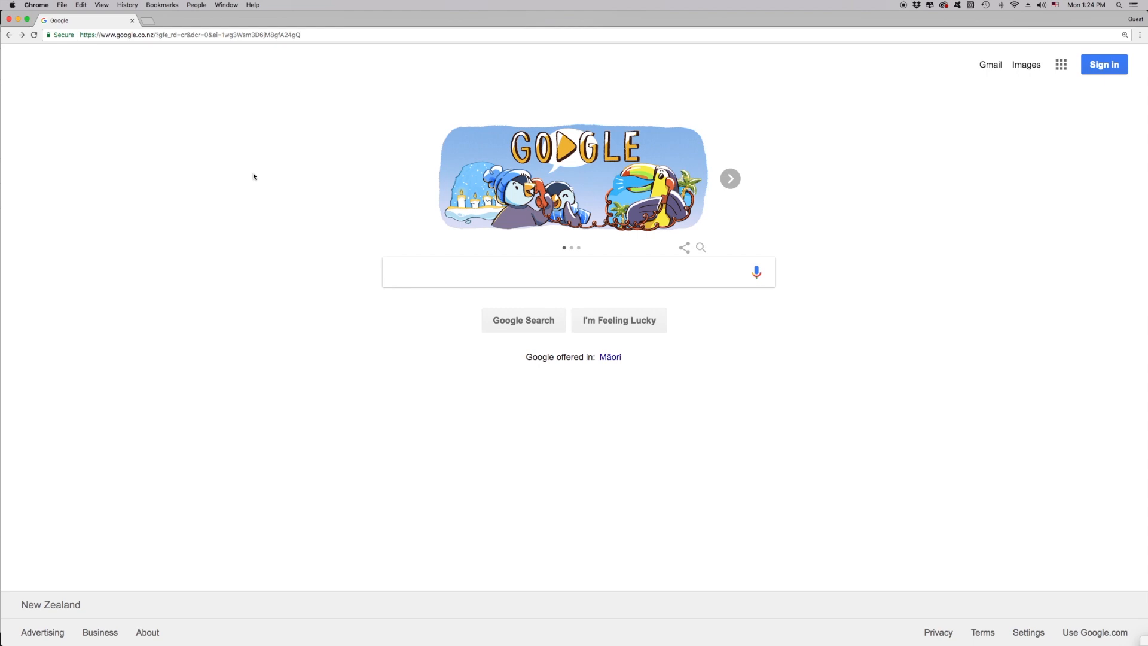
mouse_move(247, 145)
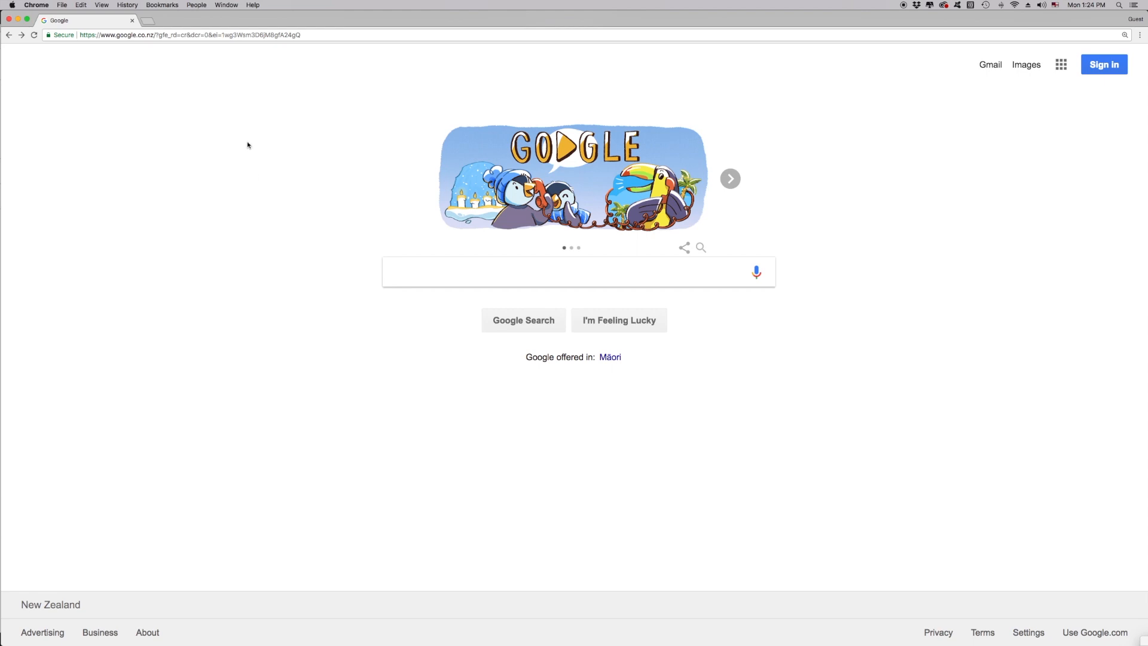
Replace the Chrome address with the start of the modem IP, 192
click(189, 35)
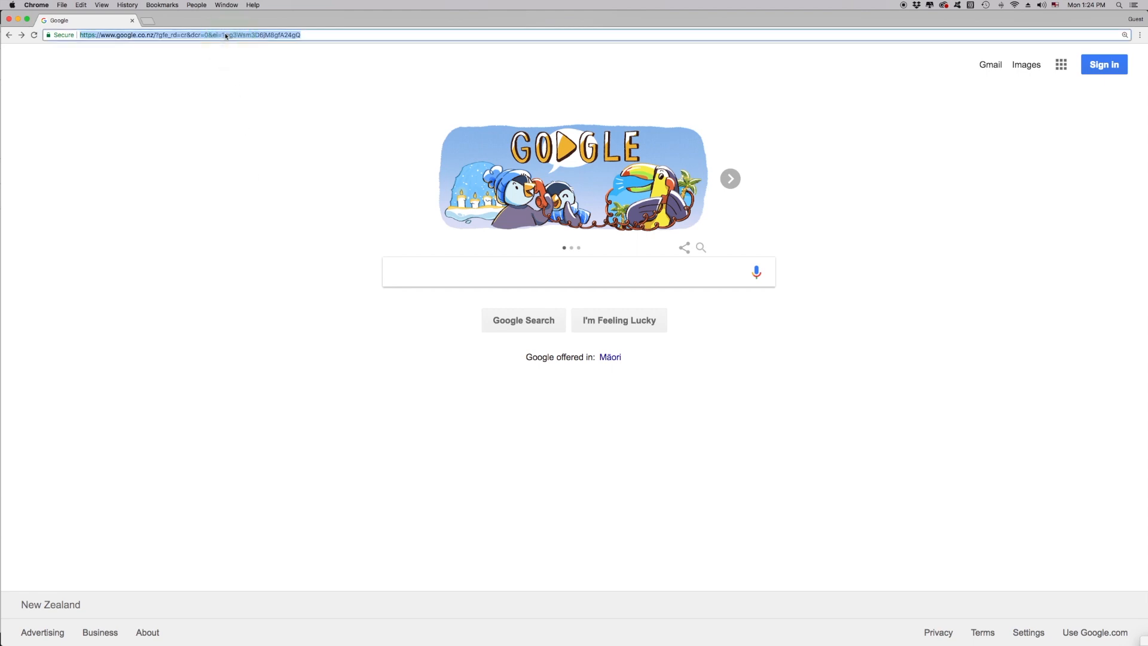
text(1)
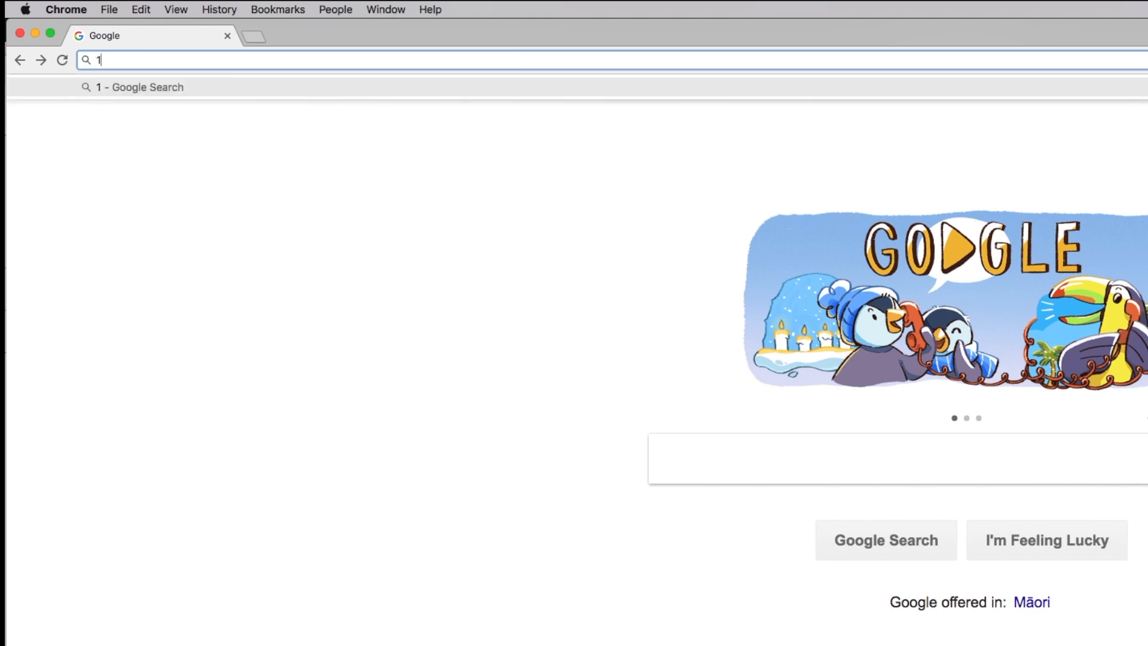
text(92.168.1.254)
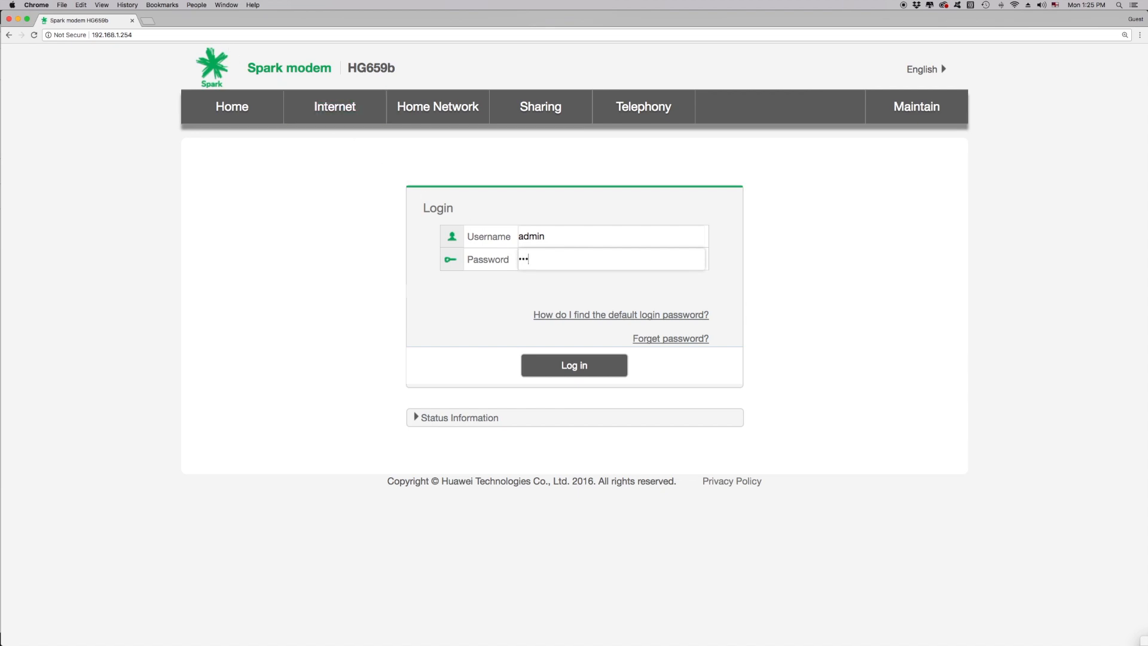
Enter the admin password and log in to the modem
text(••)
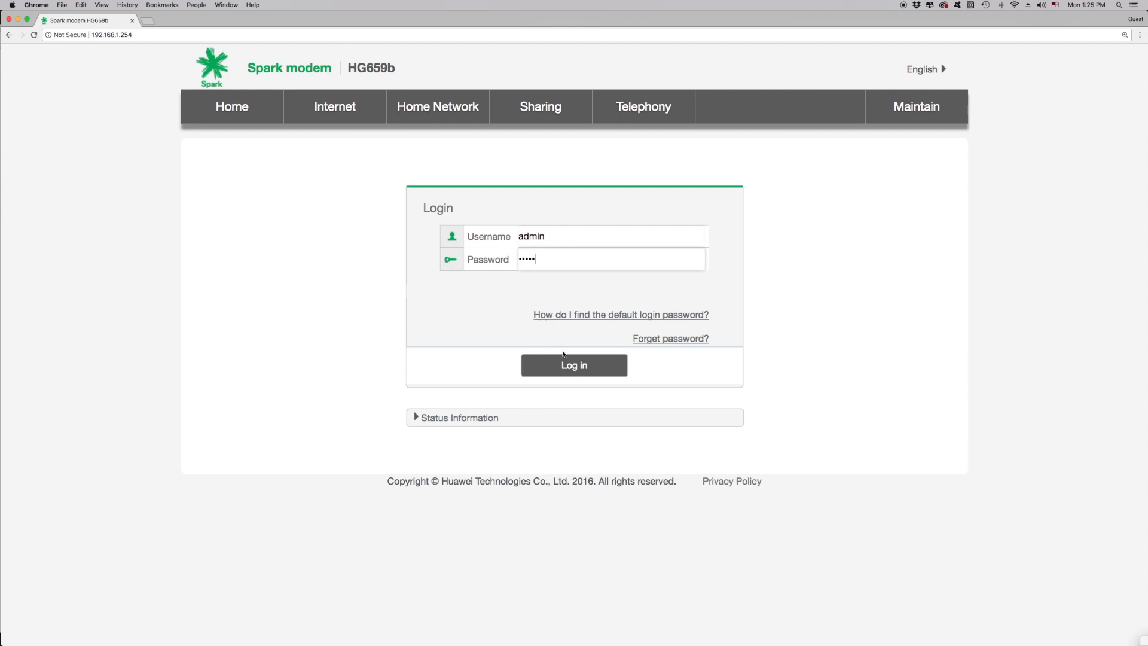
click(574, 366)
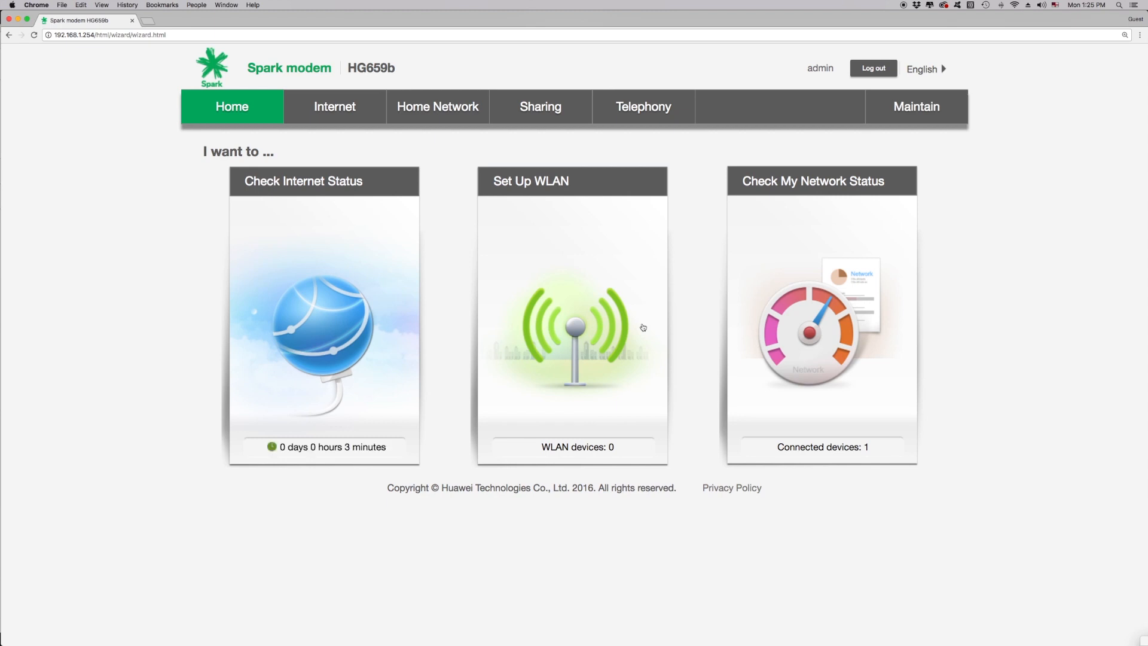
mouse_move(576, 330)
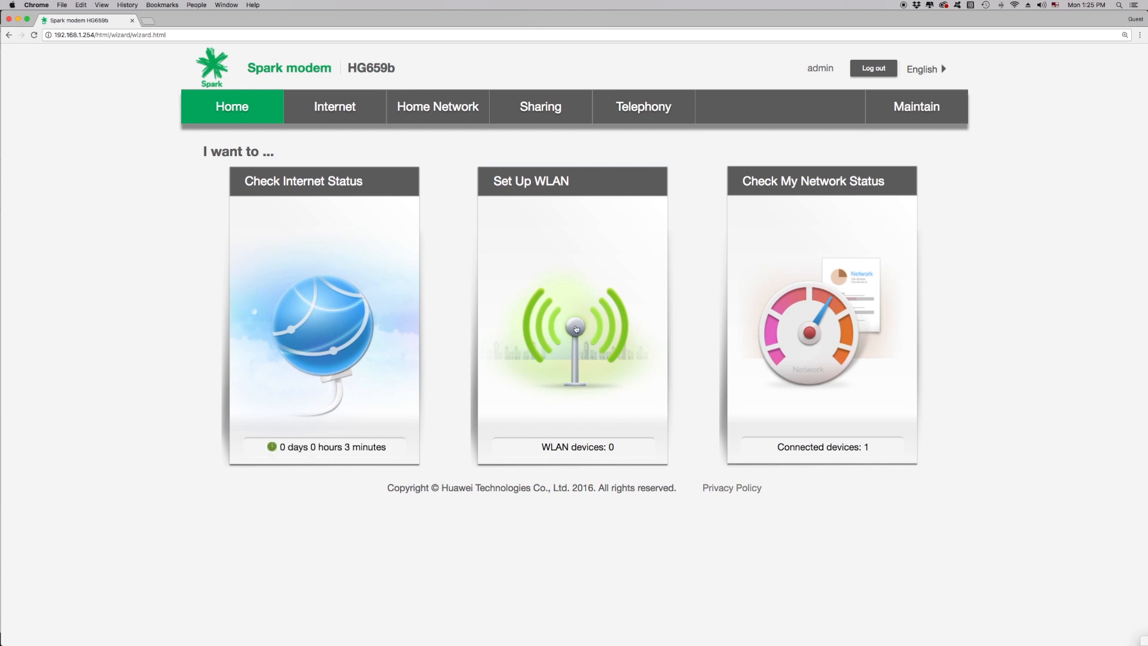
Go to the Set Up WLAN page from the Home dashboard
click(572, 315)
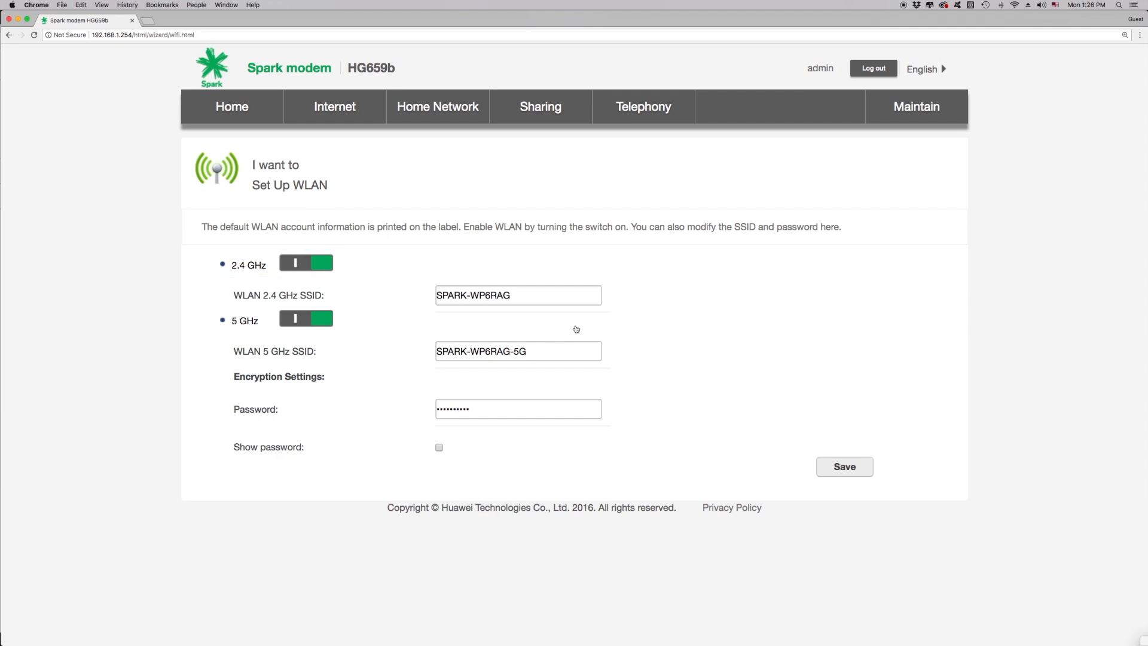
Rename the 2.4 GHz SSID to MyHomeWifi-2.4
click(518, 295)
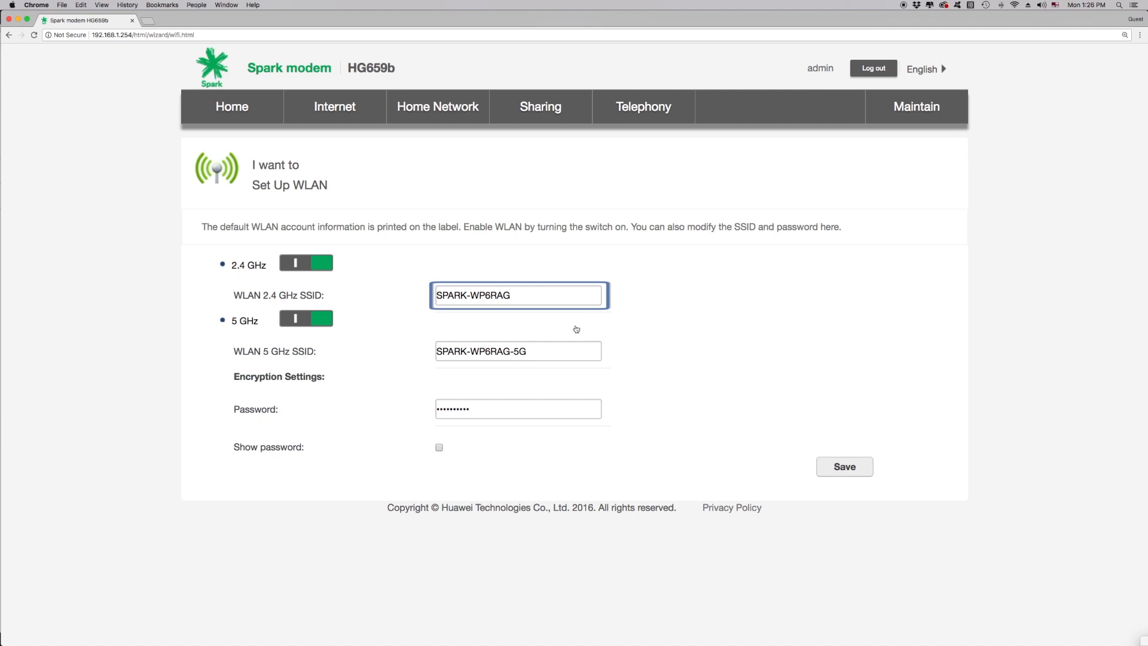
text(M)
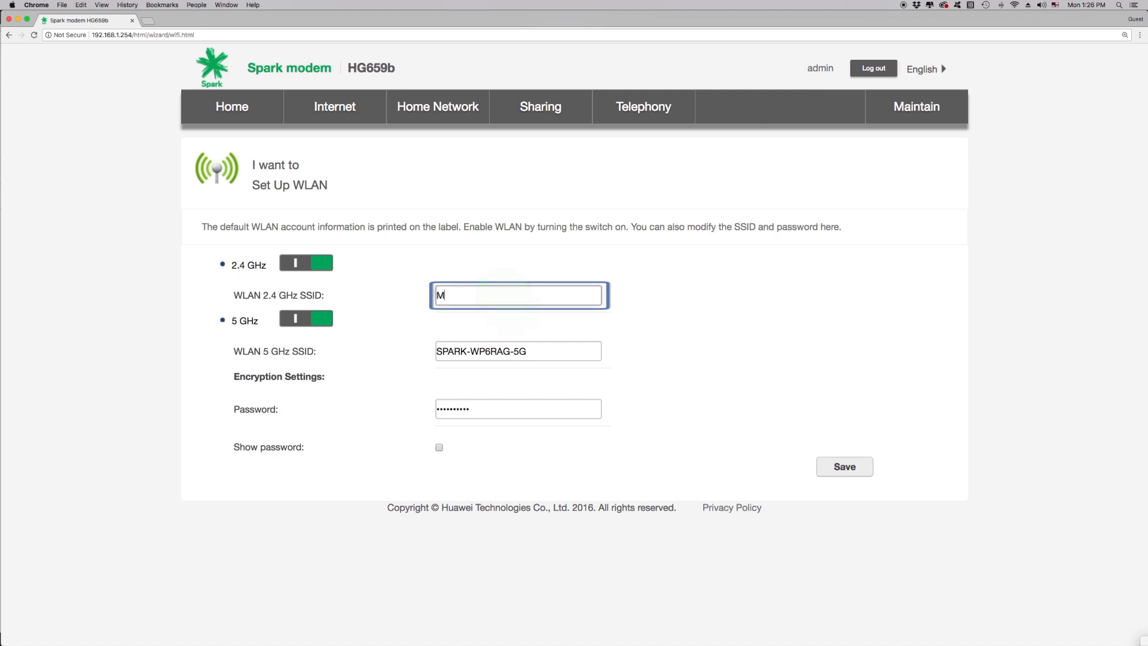
text(yHomeWifi-2)
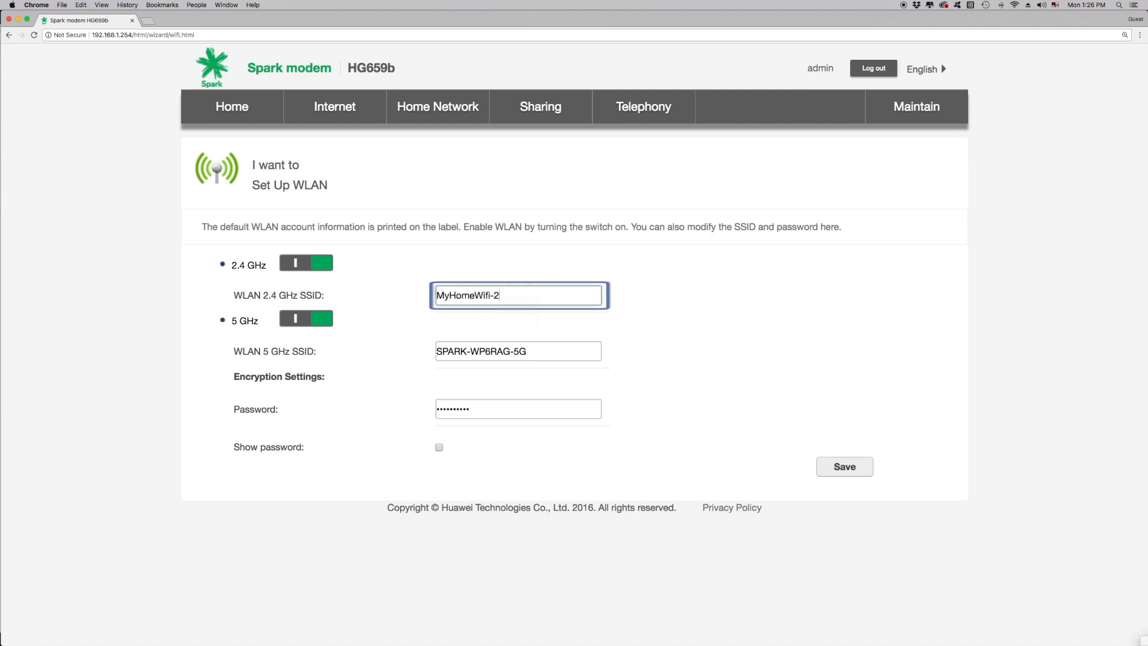
text(.4)
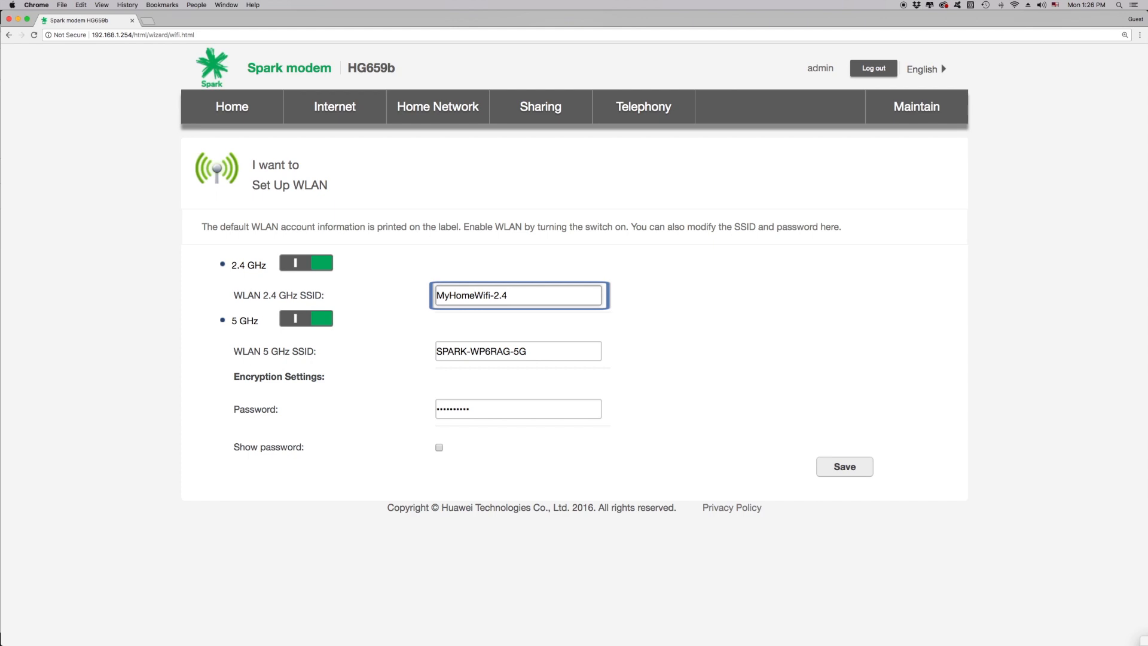
Select the old 5 GHz SSID and begin renaming it, starting with My
click(517, 350)
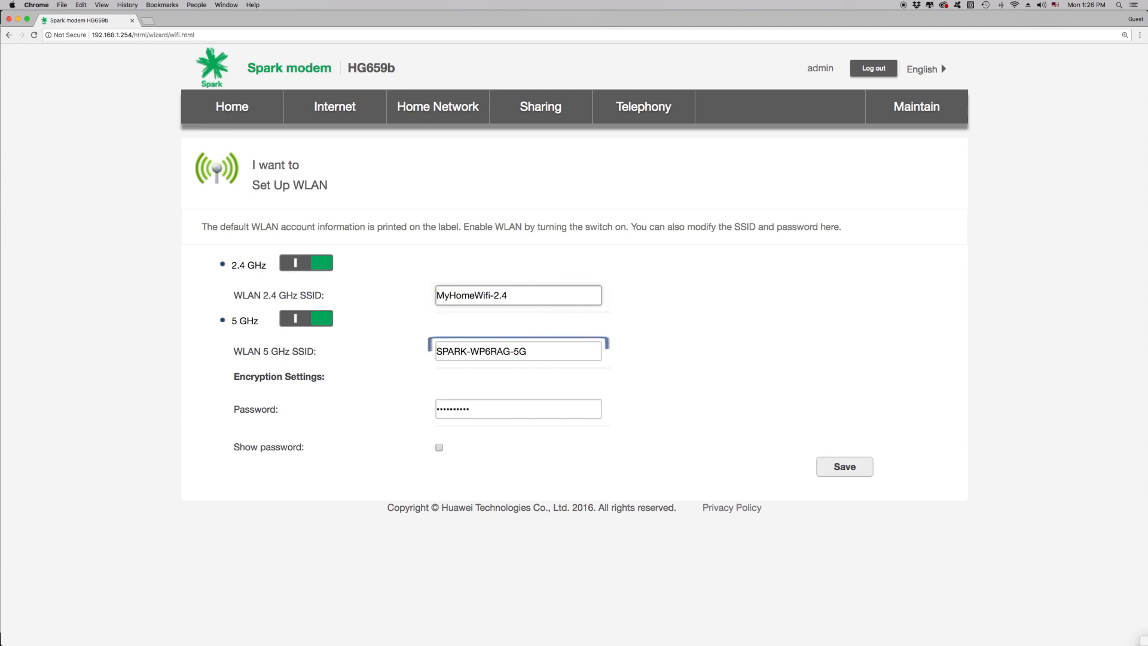
click(518, 350)
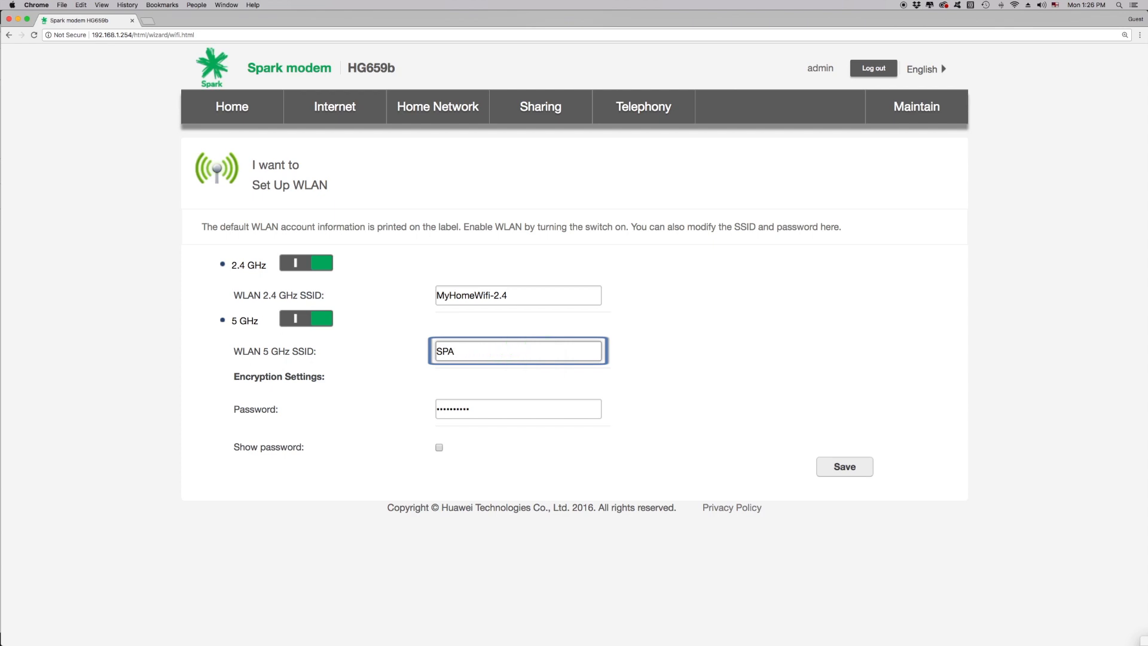
text(MyHomeWifi-)
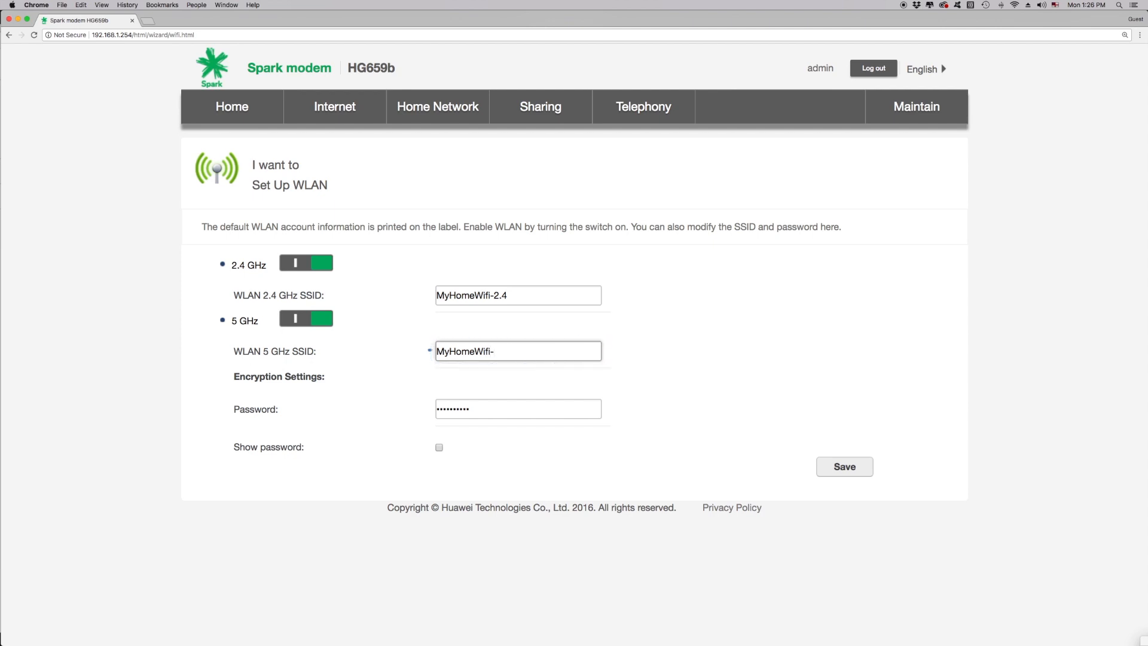
text(5)
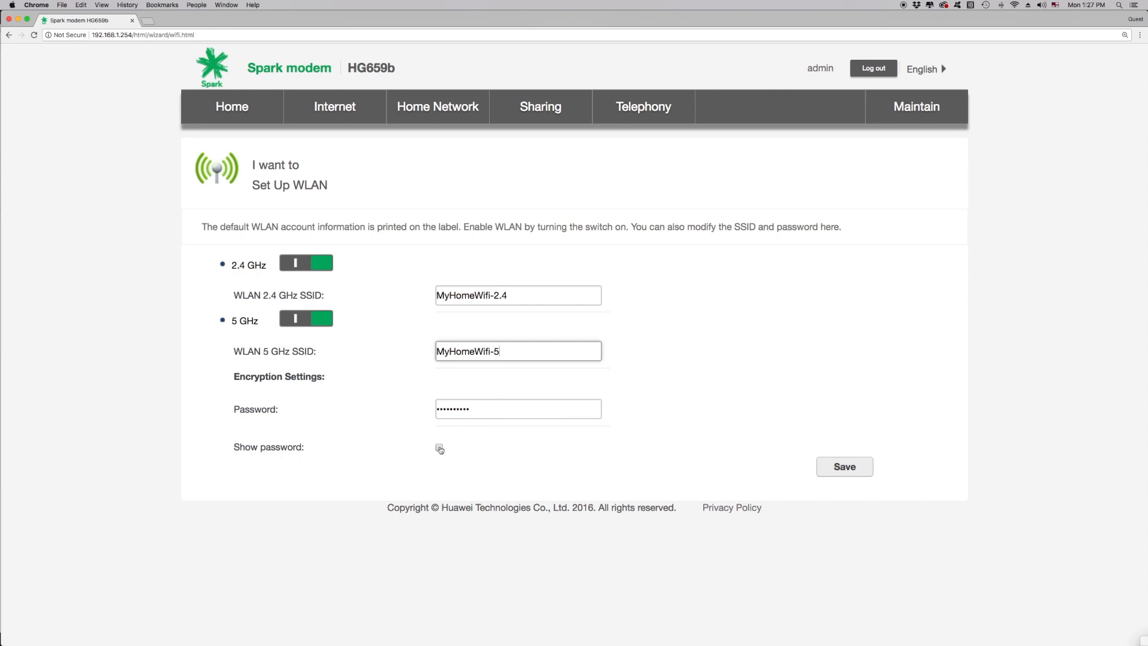
click(439, 448)
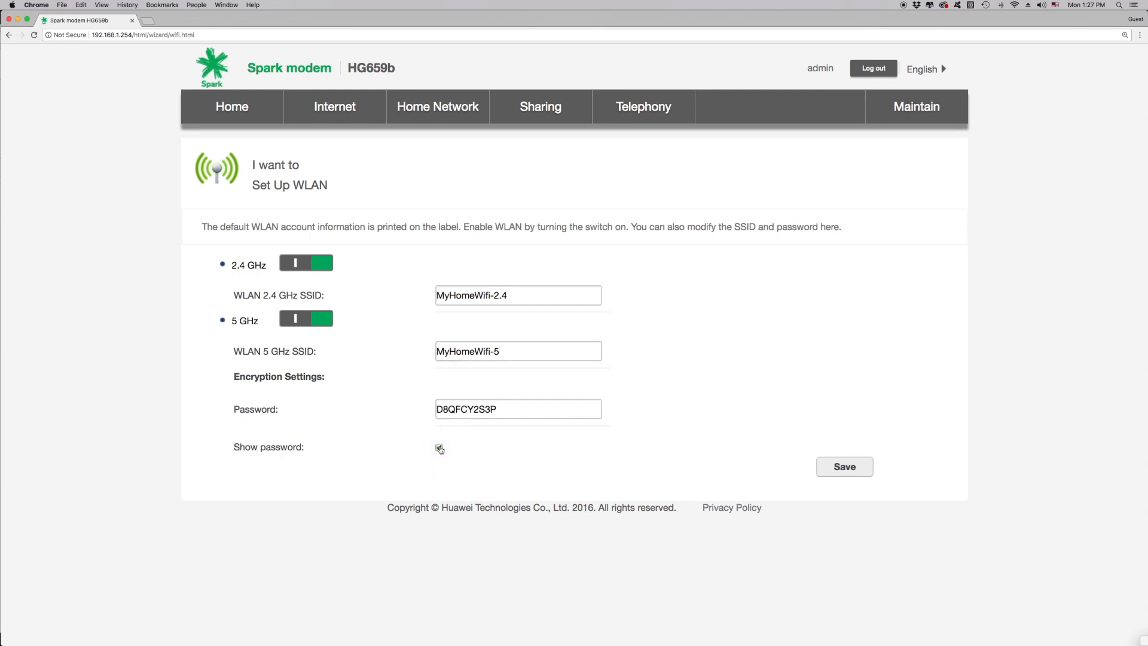
click(439, 447)
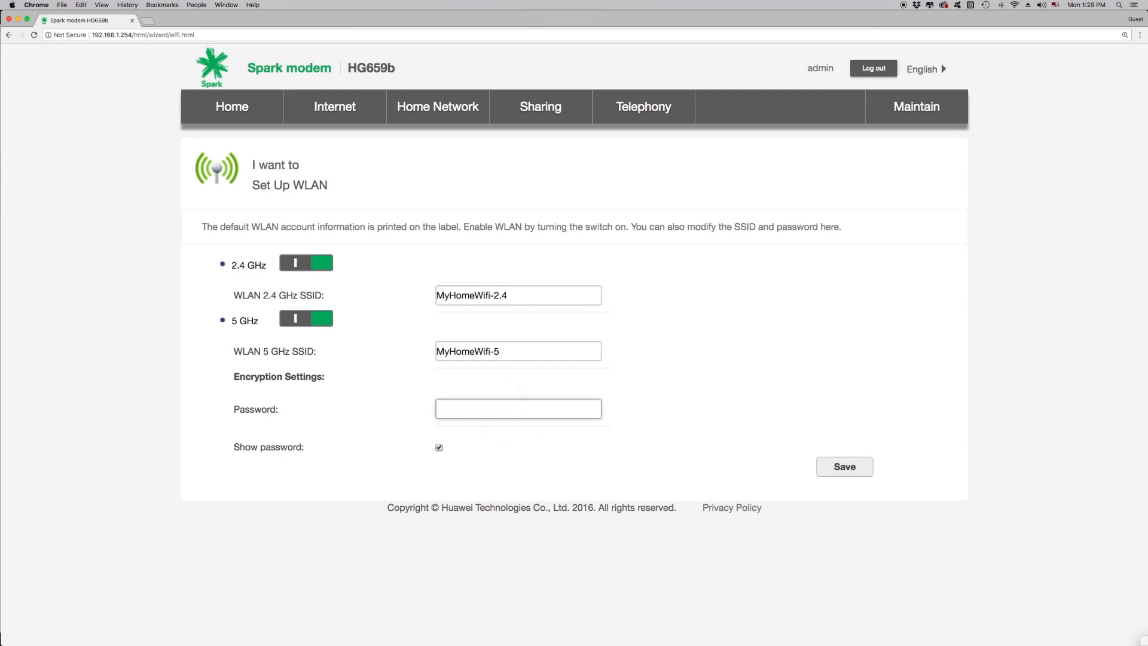
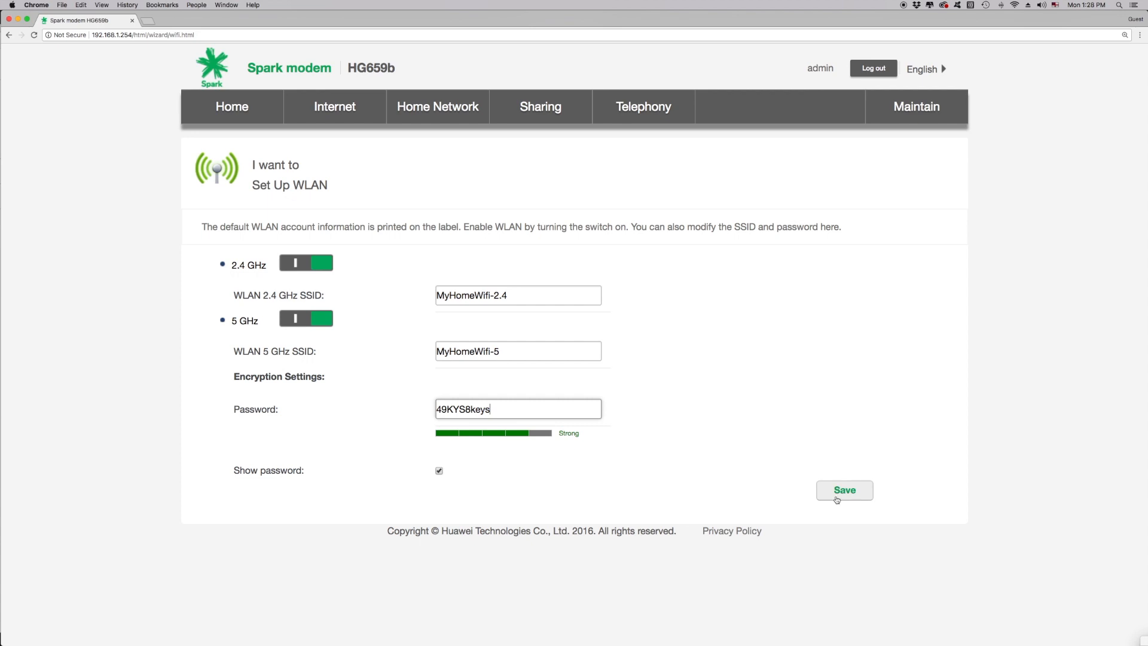
Save the new SSIDs and password, landing on the My Network overview
click(844, 490)
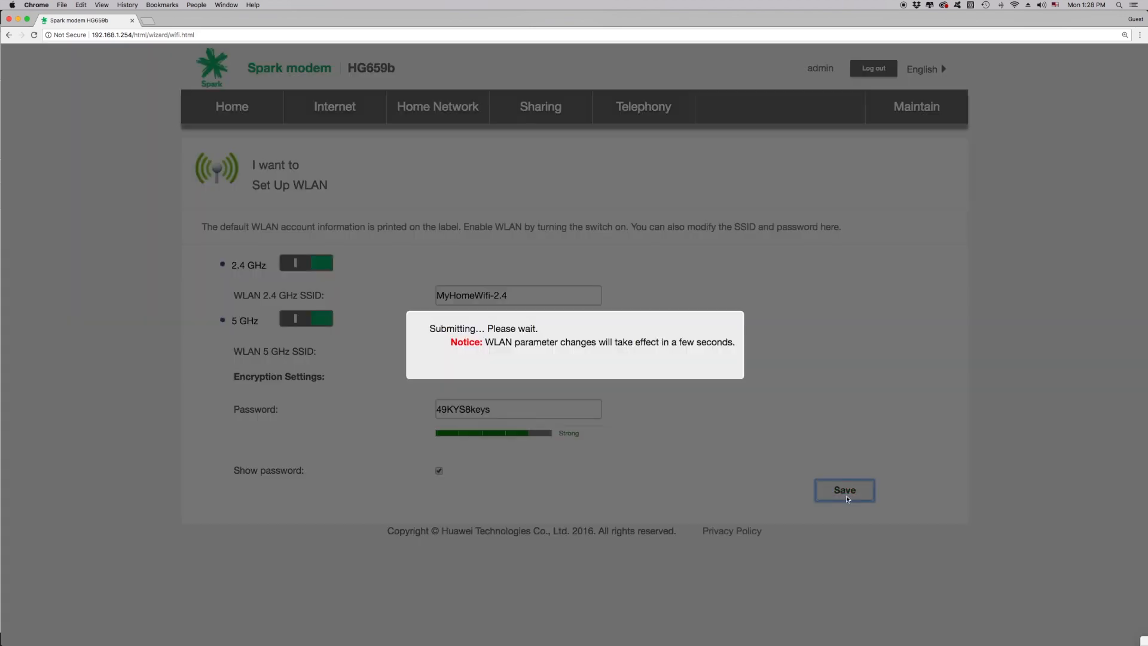
click(844, 491)
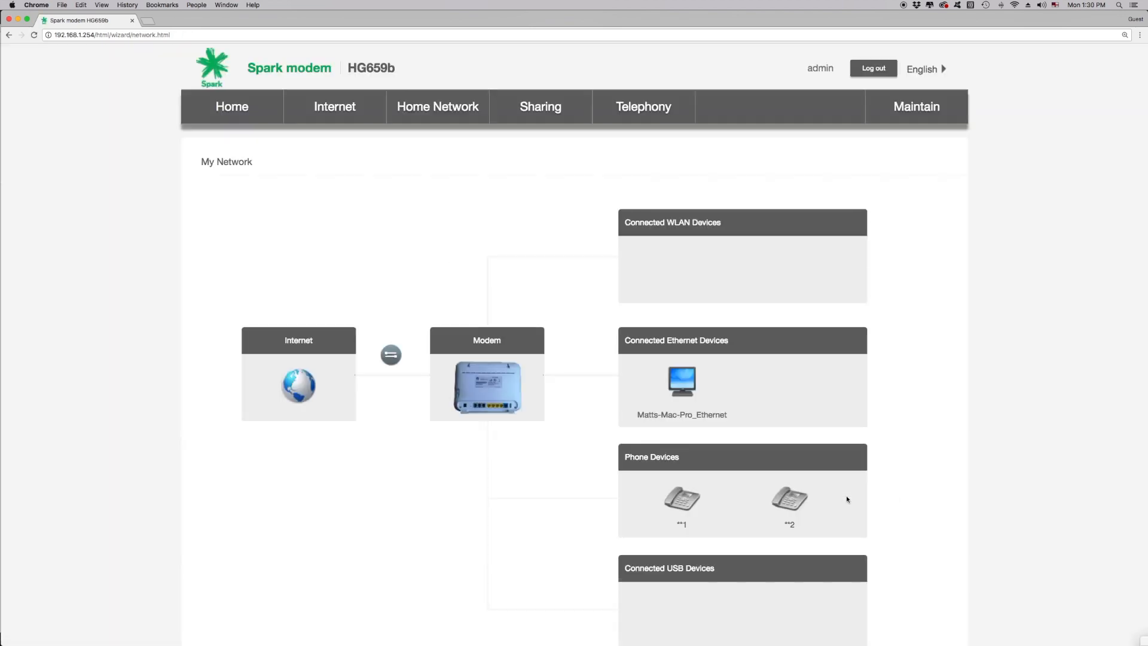